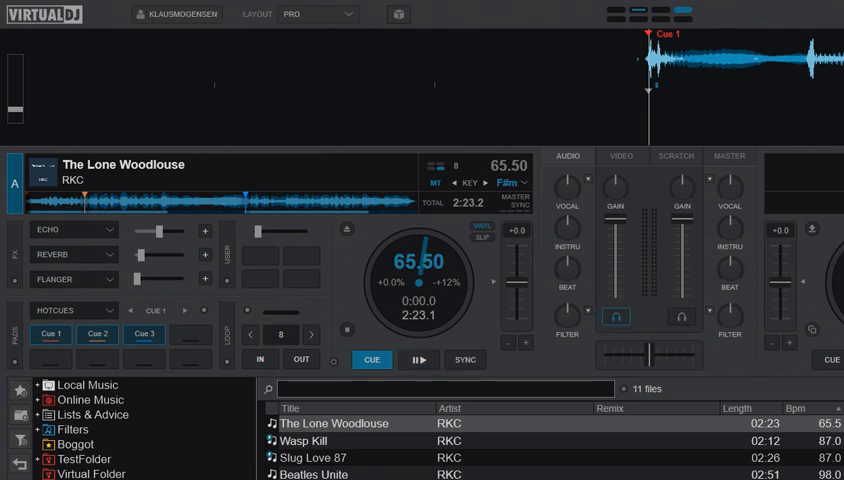
Step: Switch Deck 1's effects panel layout to FX x6, adding three empty slots beside Echo, Reverb and Flanger
left_click(418, 360)
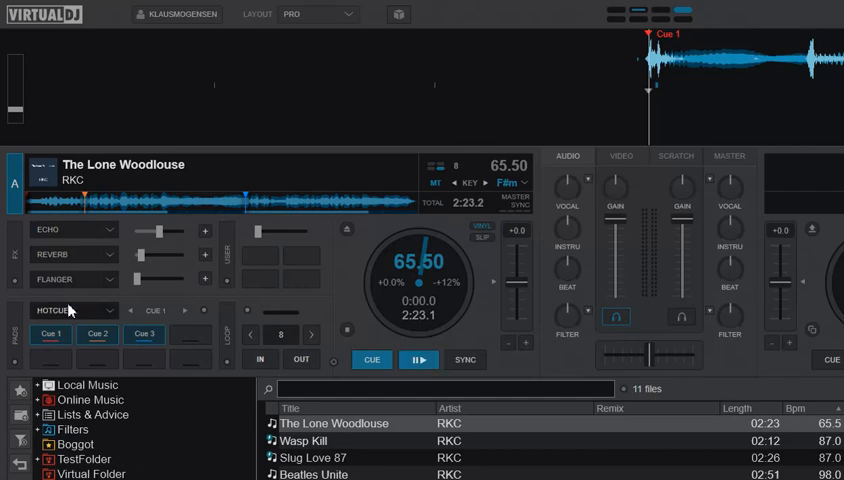
mouse_move(16, 258)
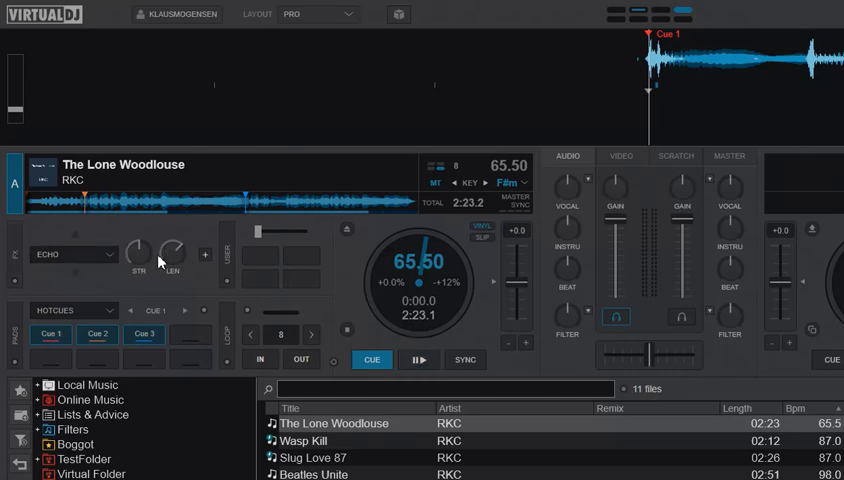
mouse_move(20, 264)
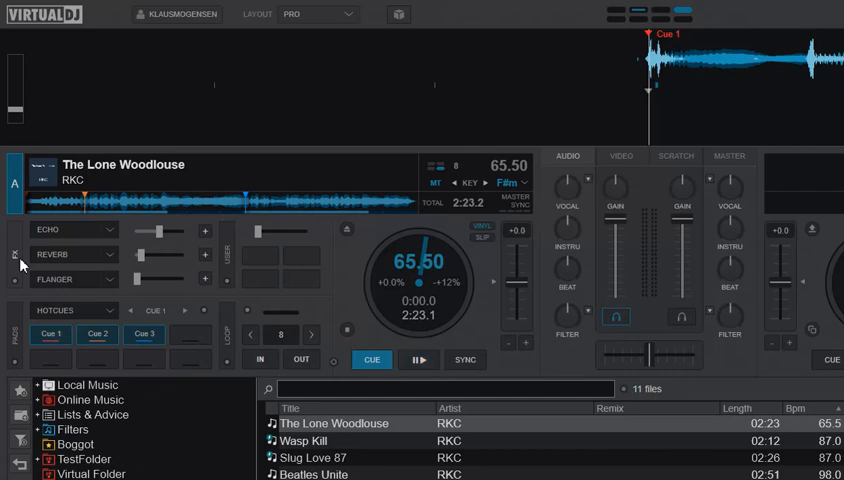
left_click(416, 360)
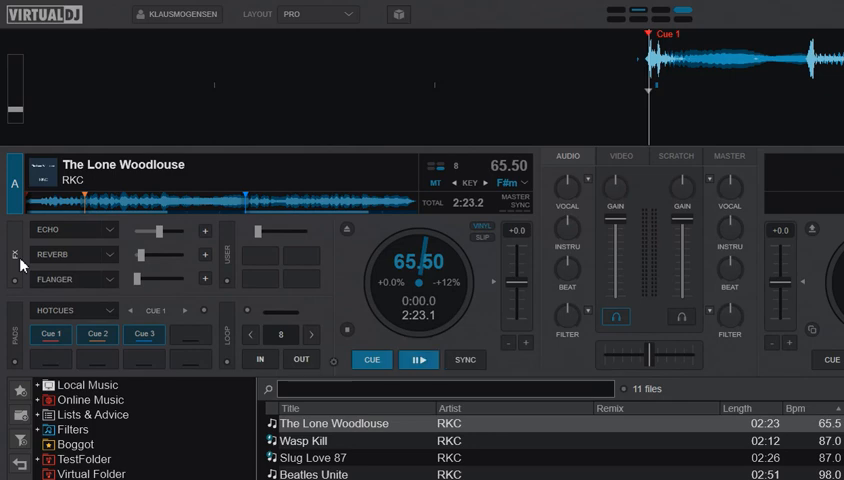
left_click(418, 360)
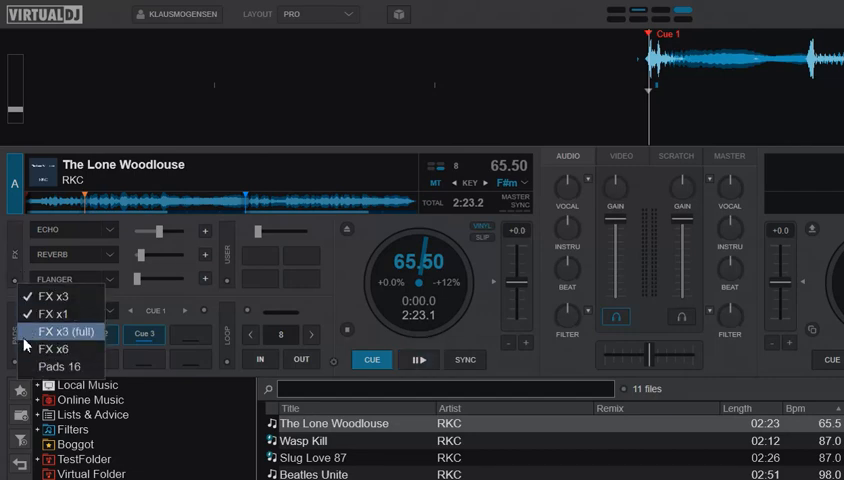
mouse_move(60, 348)
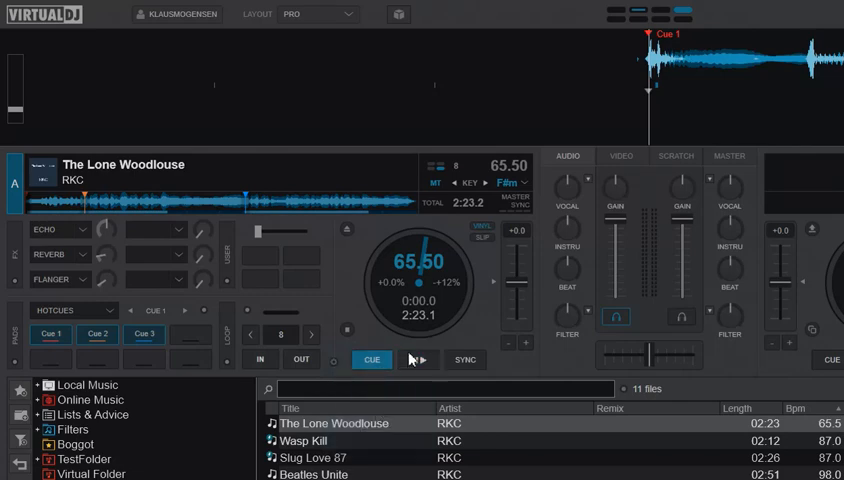
Step: Load Cut into the slot beside Echo and Delay beside Reverb while the track plays
left_click(420, 360)
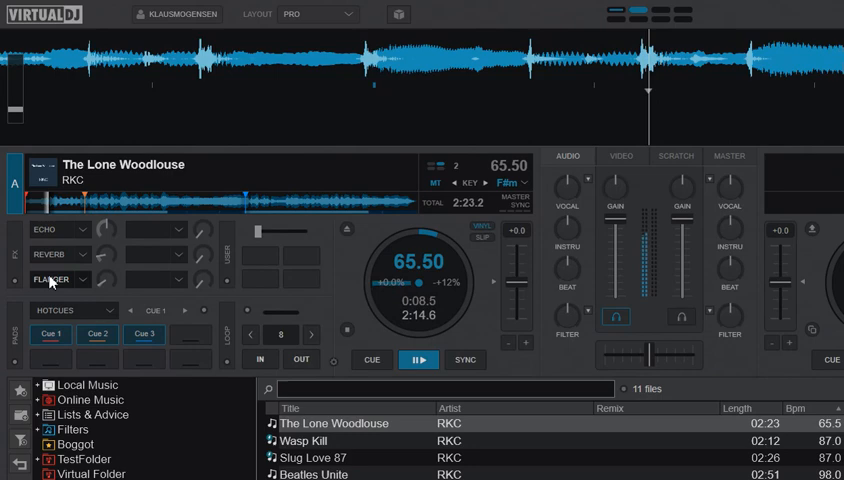
left_click(372, 360)
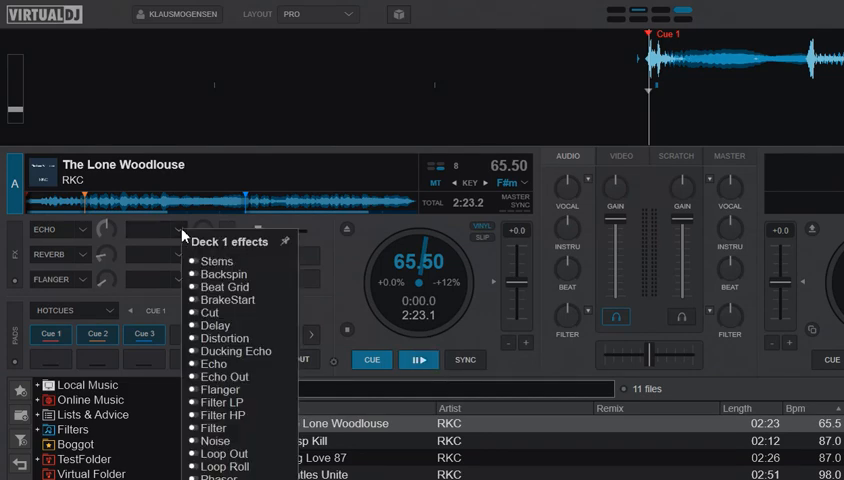
mouse_move(210, 312)
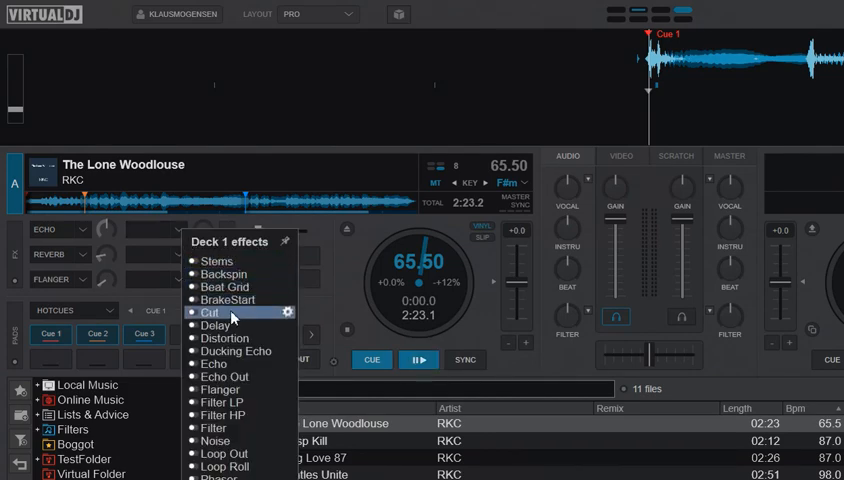
left_click(210, 312)
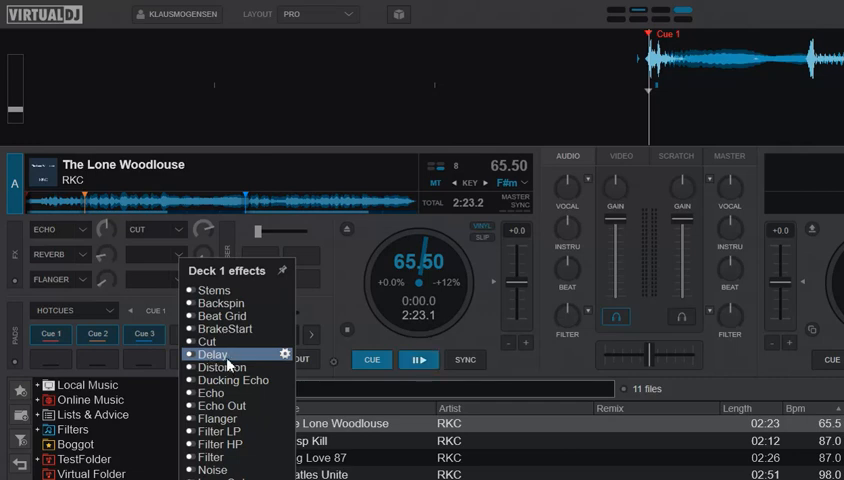
left_click(212, 354)
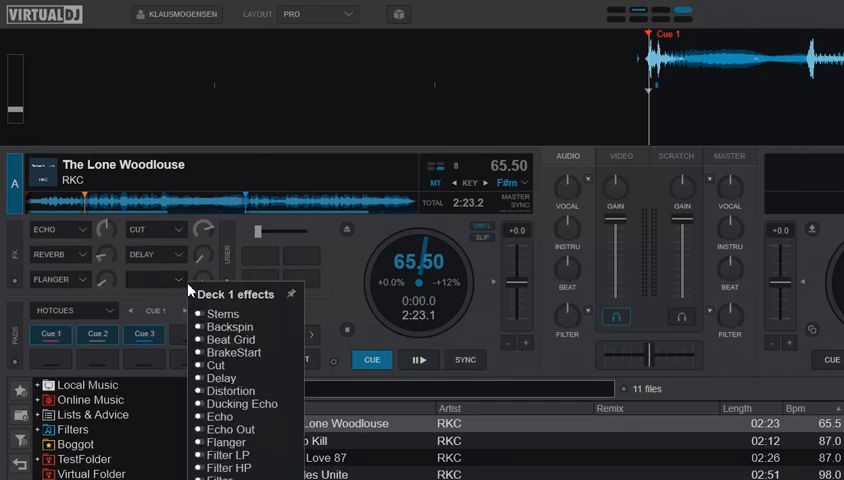
mouse_move(220, 364)
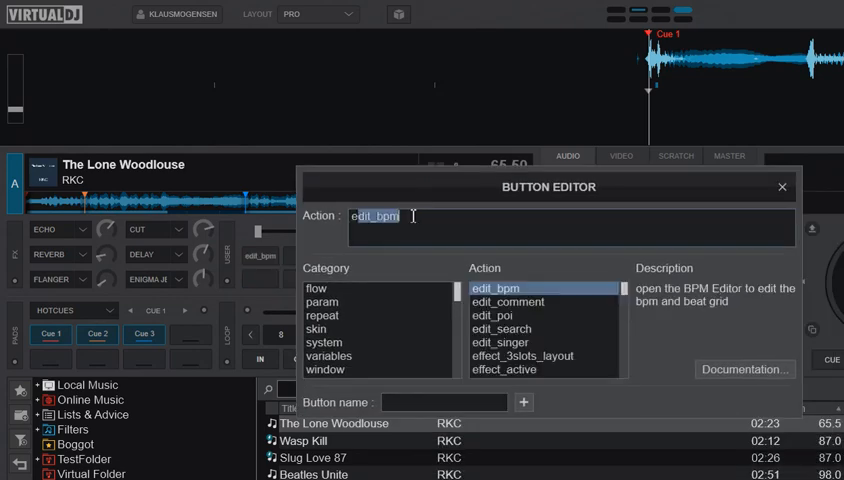
Step: Assign the custom button the action effect_active with slot number 5 in the Button Editor
left_click(520, 288)
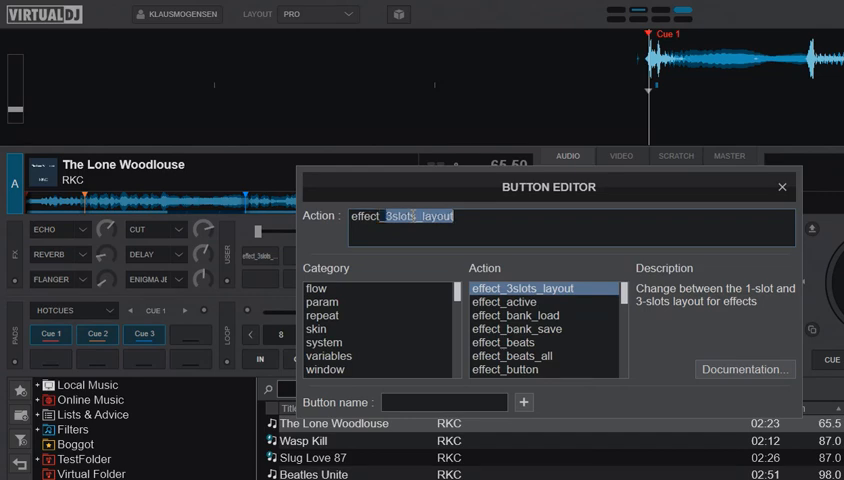
left_click(504, 300)
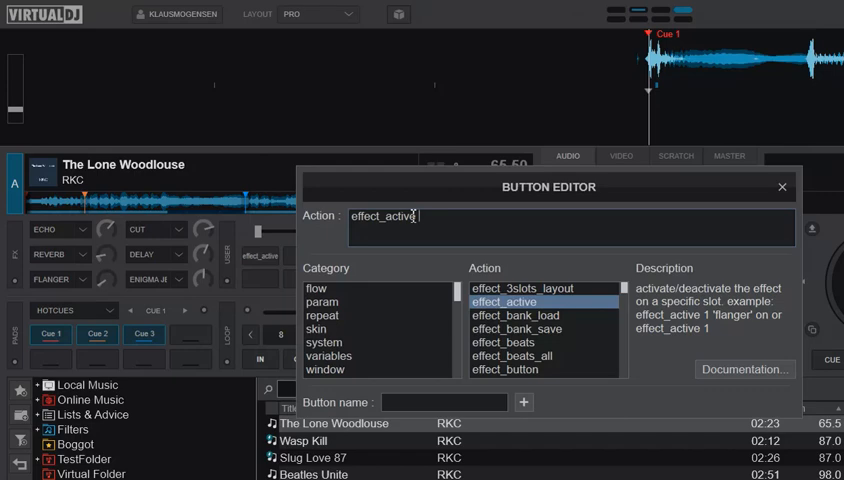
type("5")
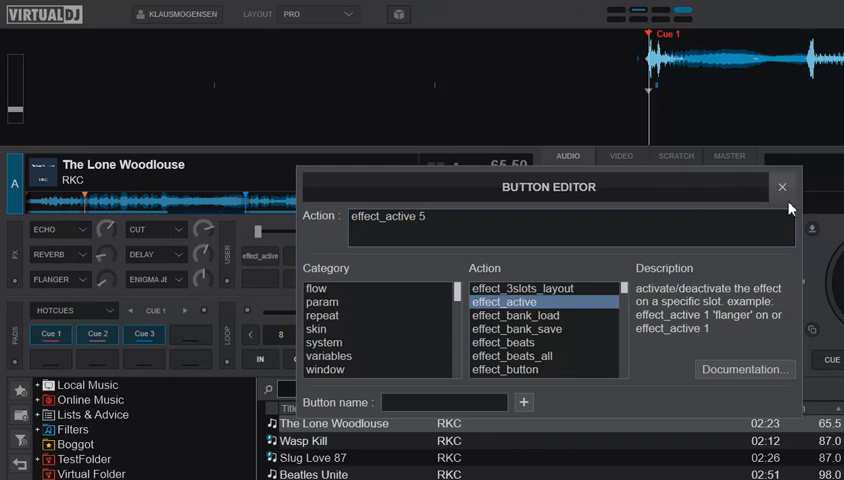
left_click(782, 186)
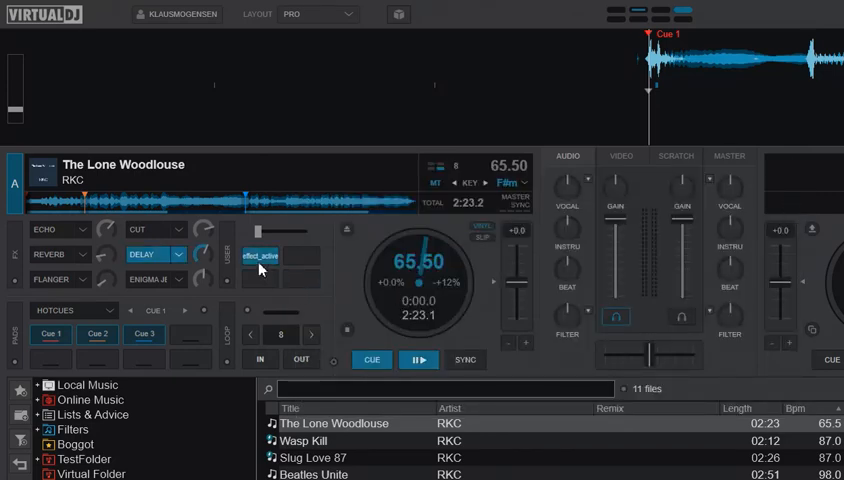
Step: Test the new button, toggling the slot 5 Delay effect on and off while the track plays
left_click(420, 360)
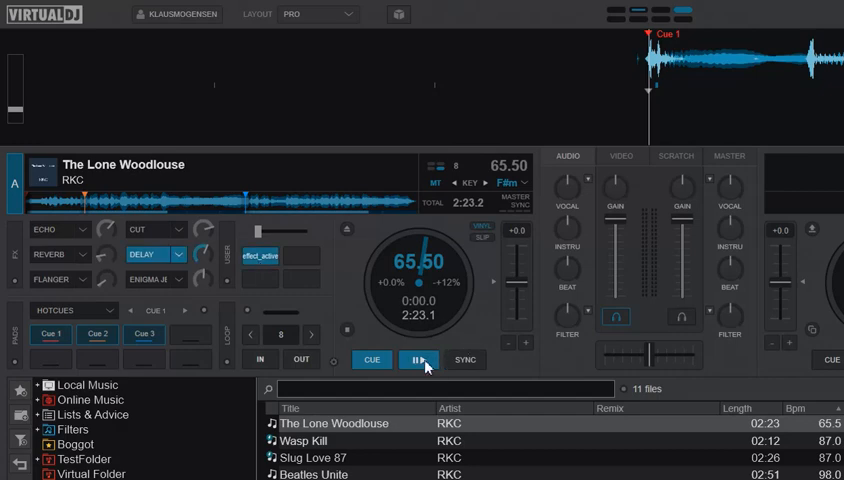
left_click(420, 360)
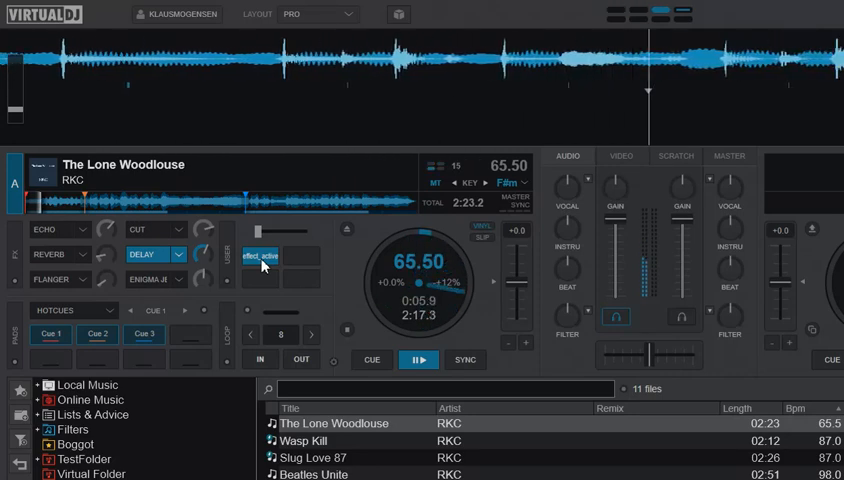
left_click(372, 360)
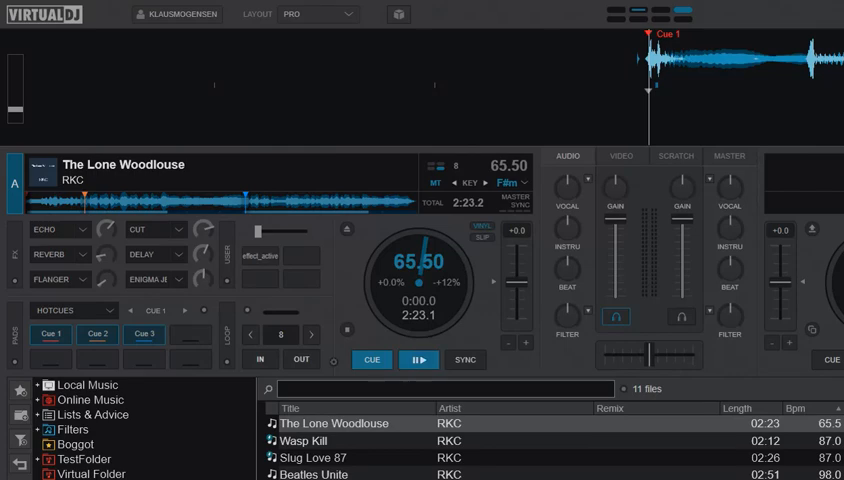
Step: Search the settings for '6fx' to find the skin6FxLayout option, still set to No
left_click(400, 14)
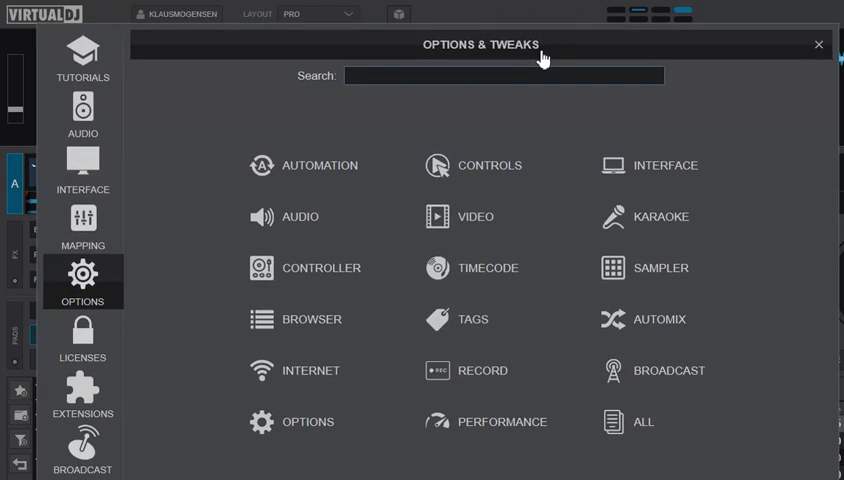
type("6")
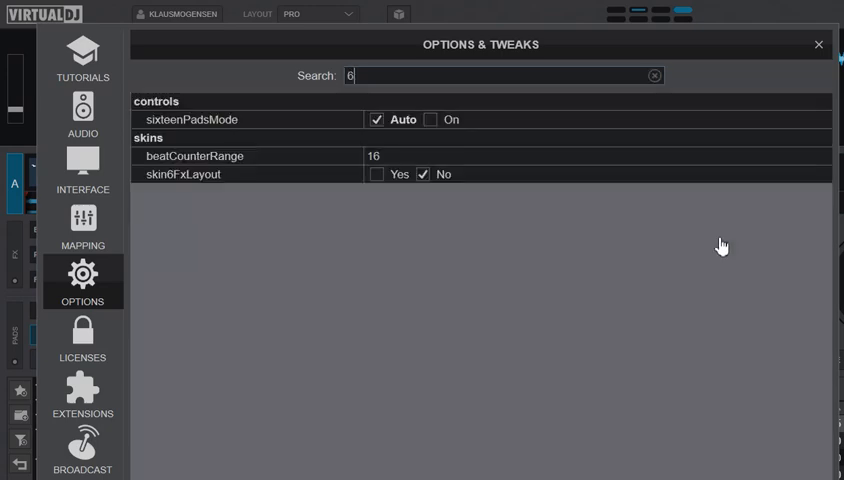
type("fx")
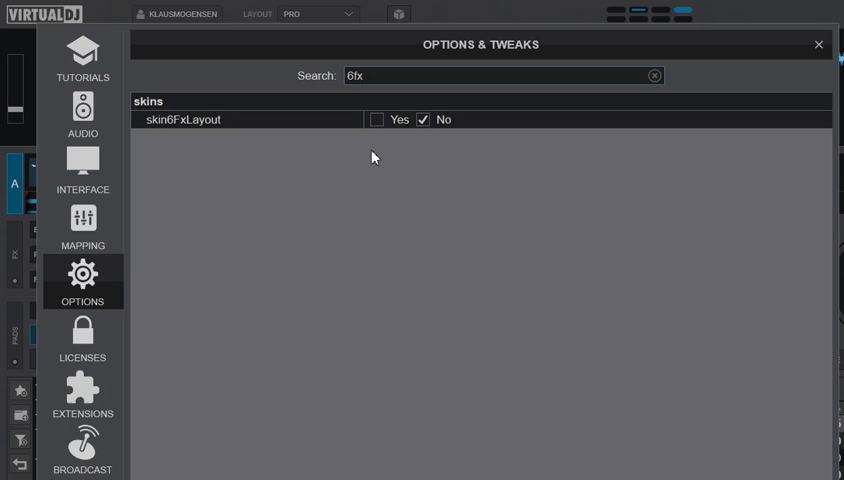
mouse_move(484, 210)
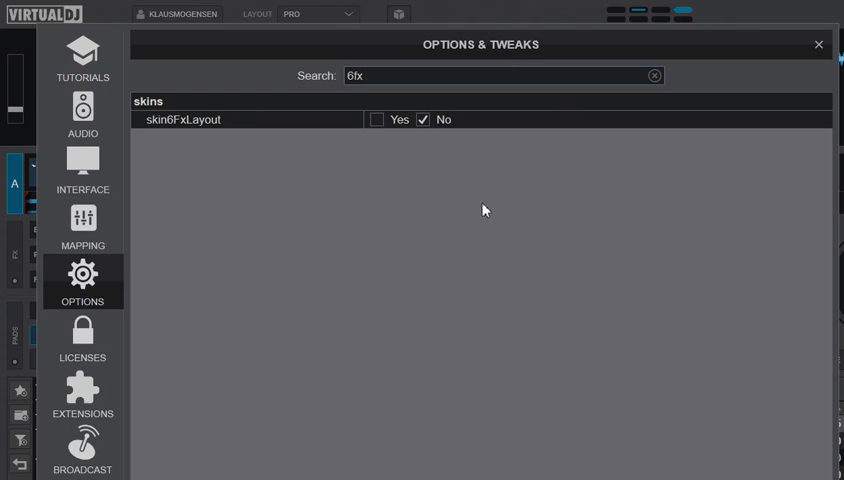
mouse_move(312, 186)
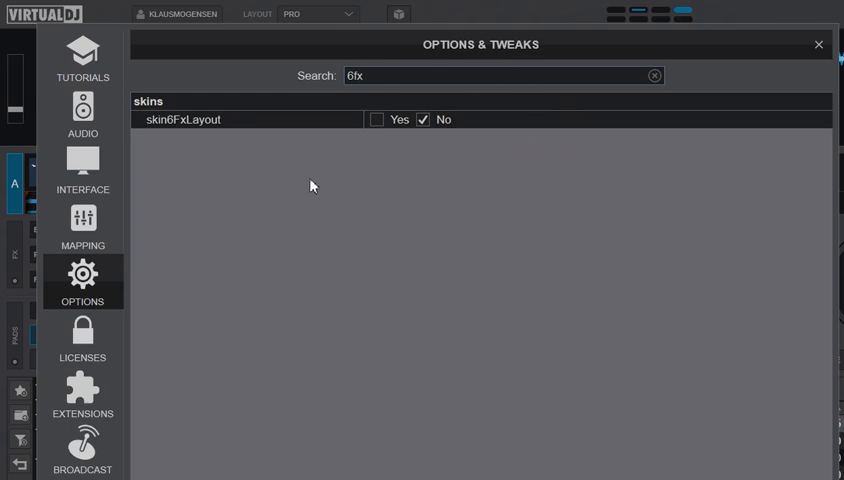
mouse_move(488, 144)
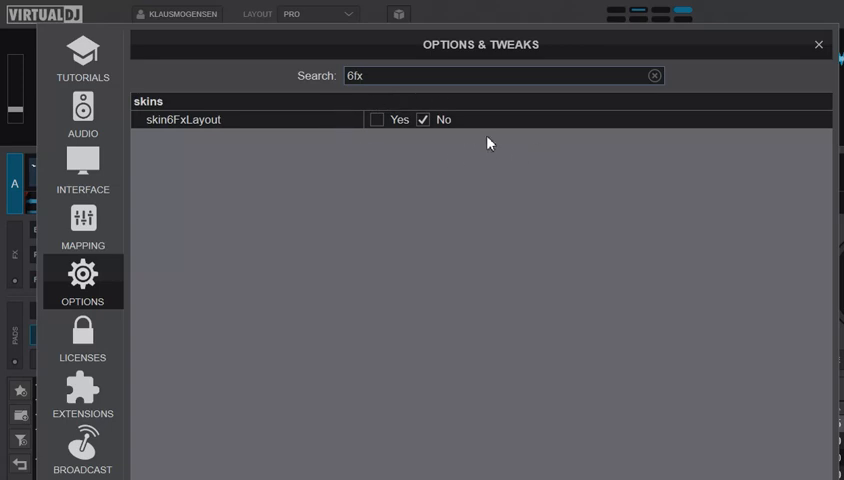
mouse_move(820, 44)
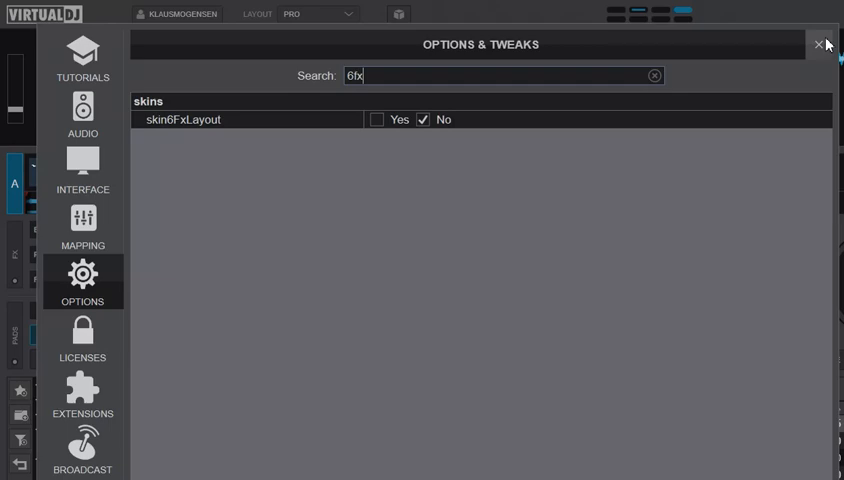
Step: Close the settings window, leaving skin6FxLayout at No
left_click(820, 44)
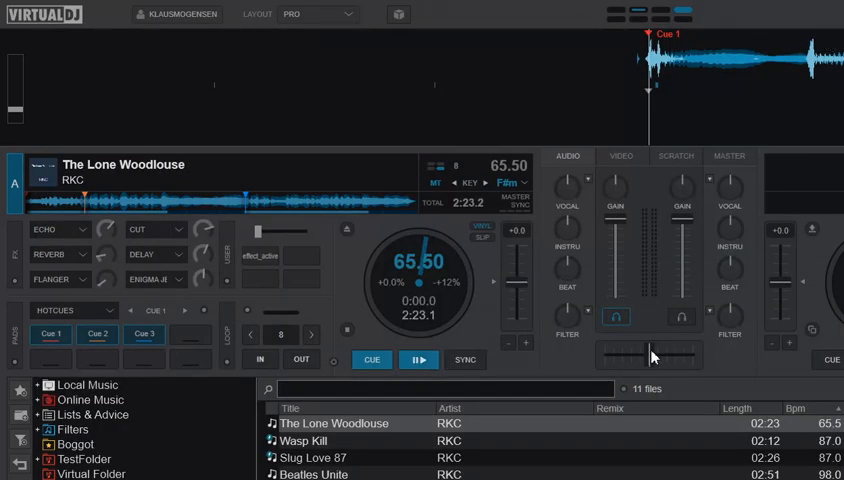
mouse_move(498, 360)
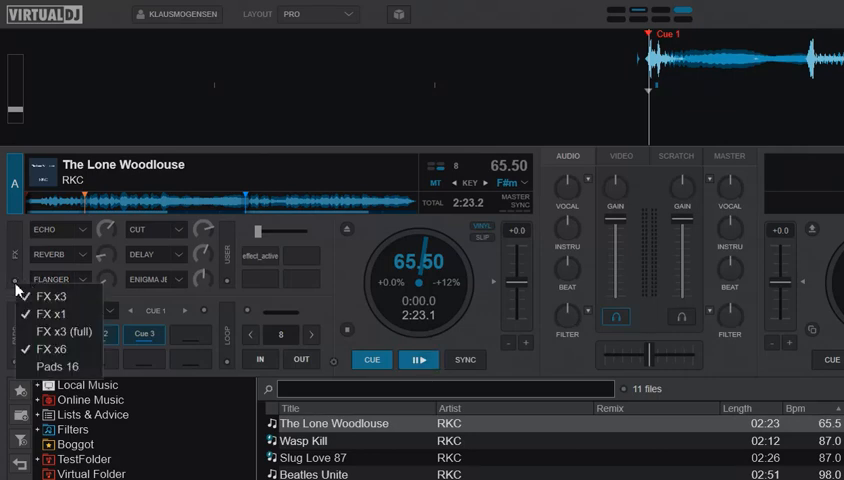
mouse_move(56, 350)
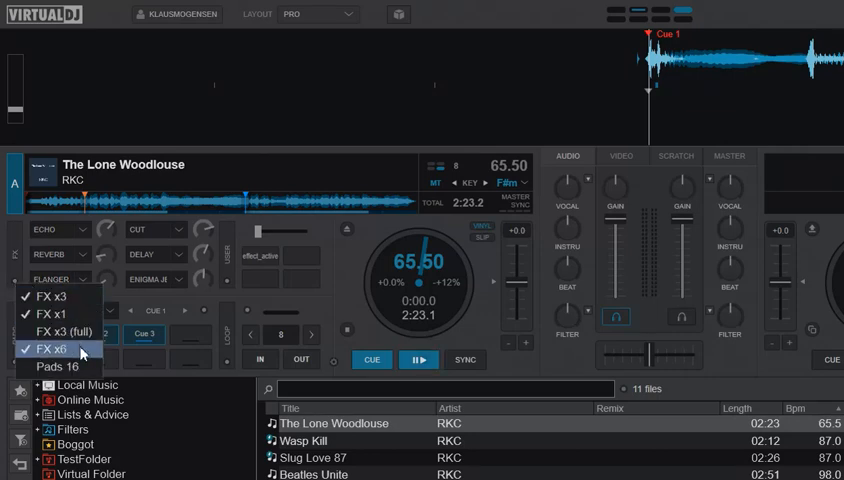